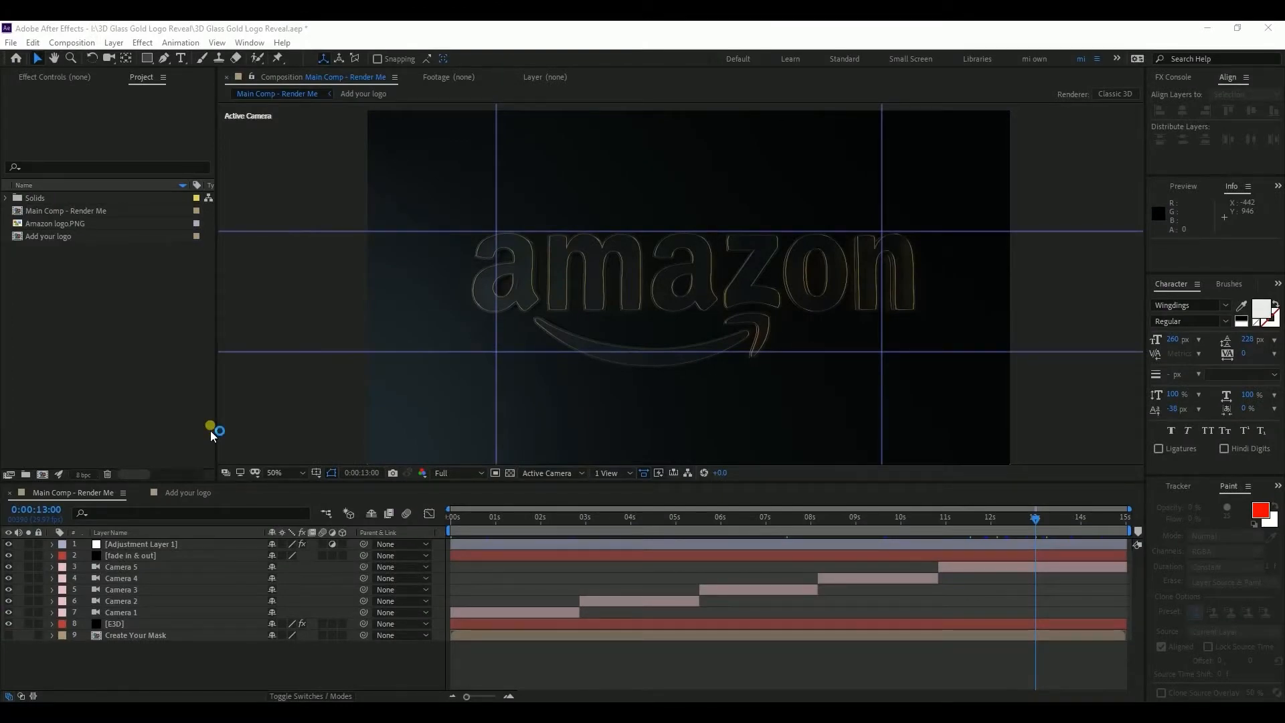
mouse_move(638, 576)
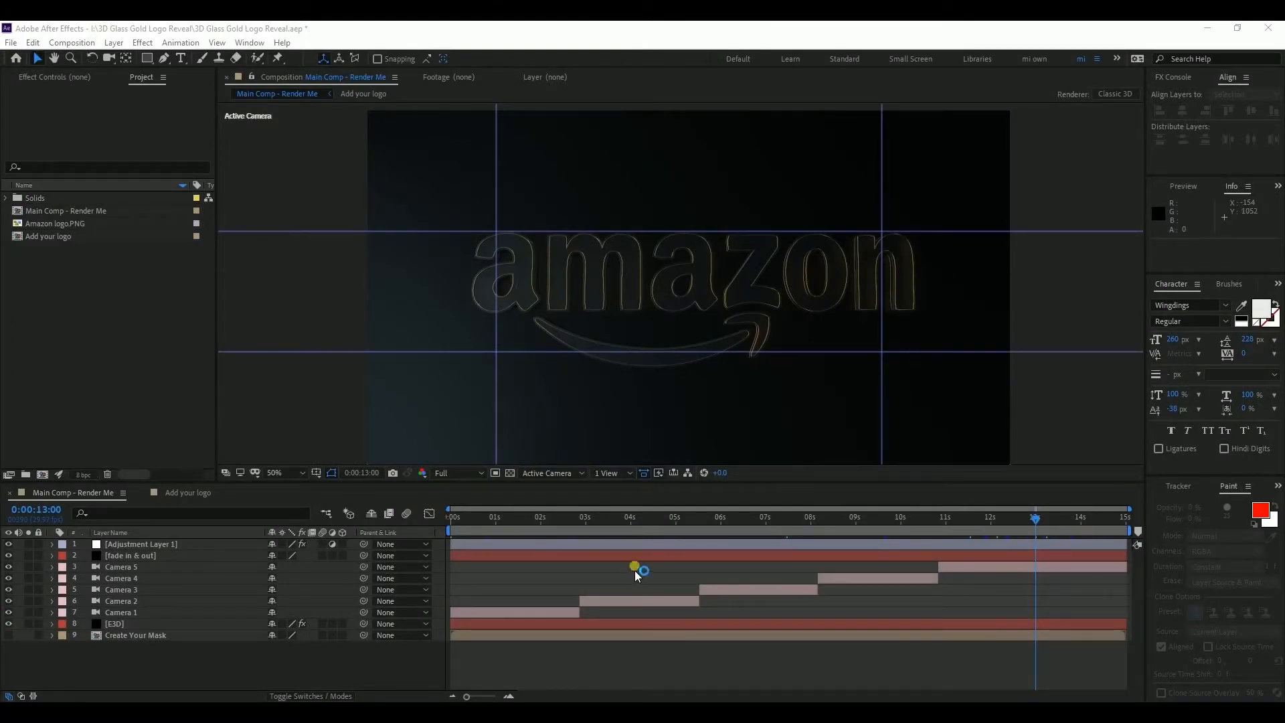
Step: Preview the Amazon logo animation, import envato_white, and open the Add your logo composition
click(535, 517)
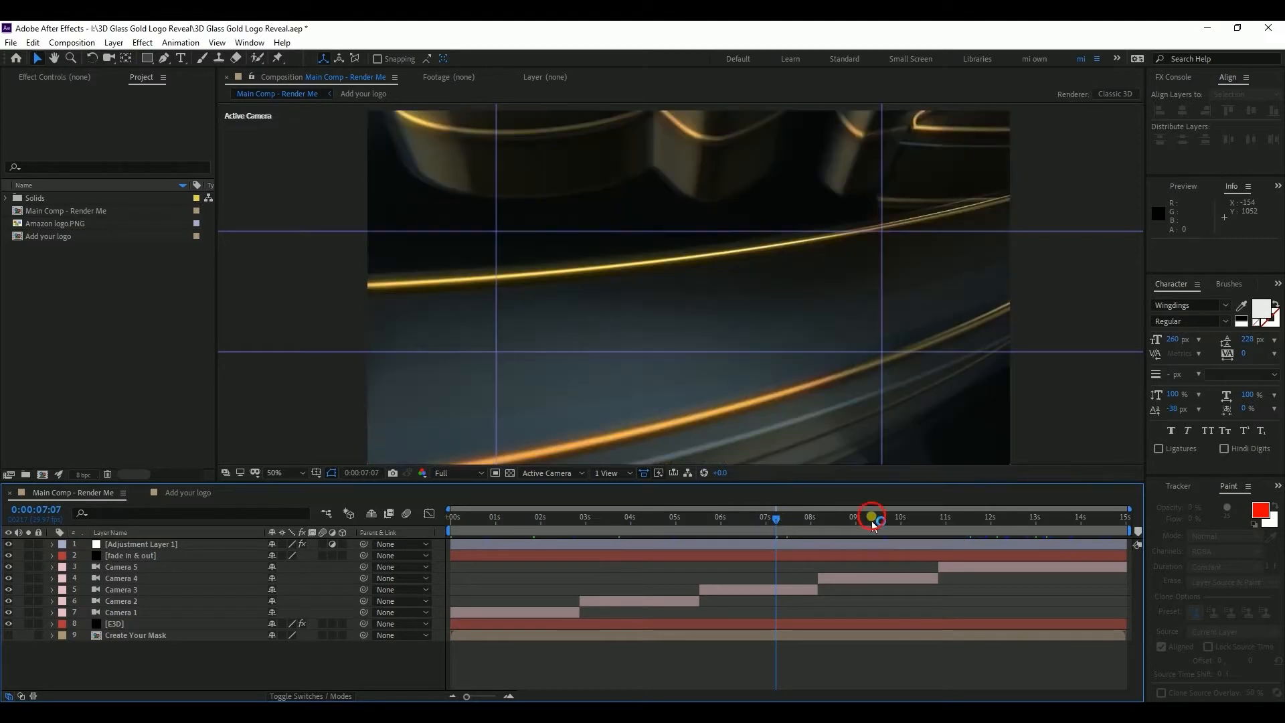
drag(871, 518, 953, 518)
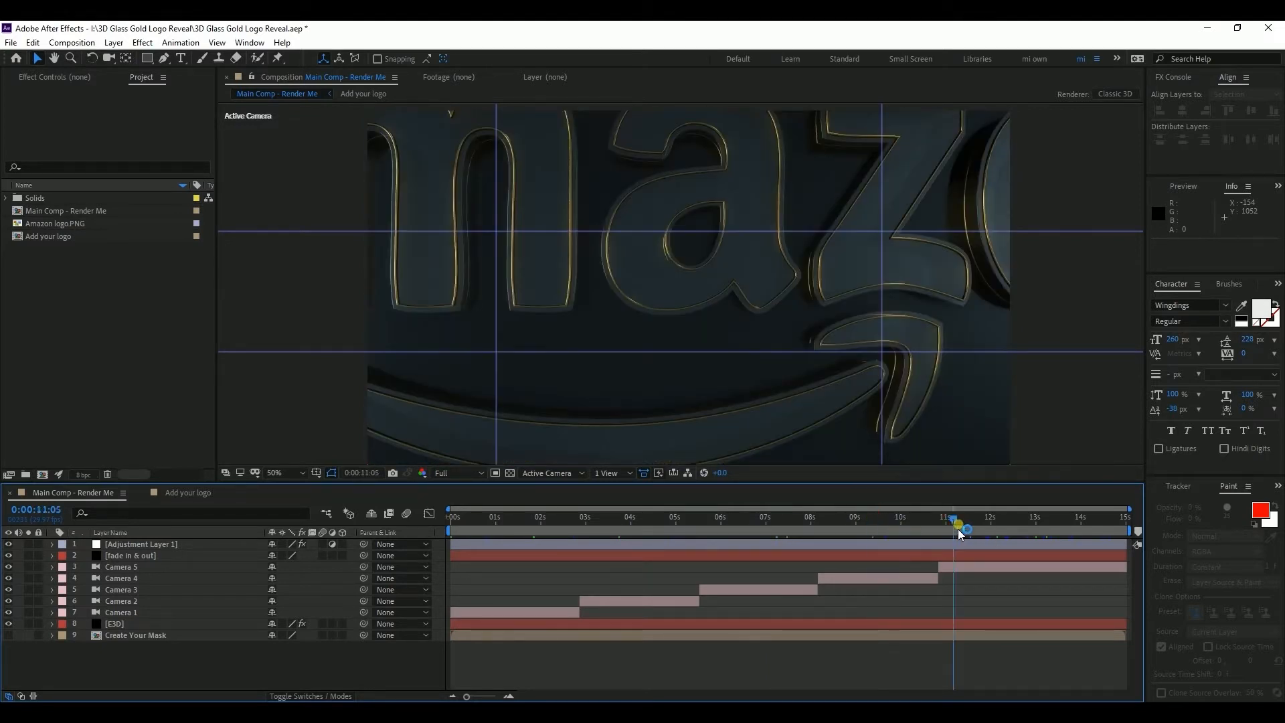
drag(956, 533, 951, 533)
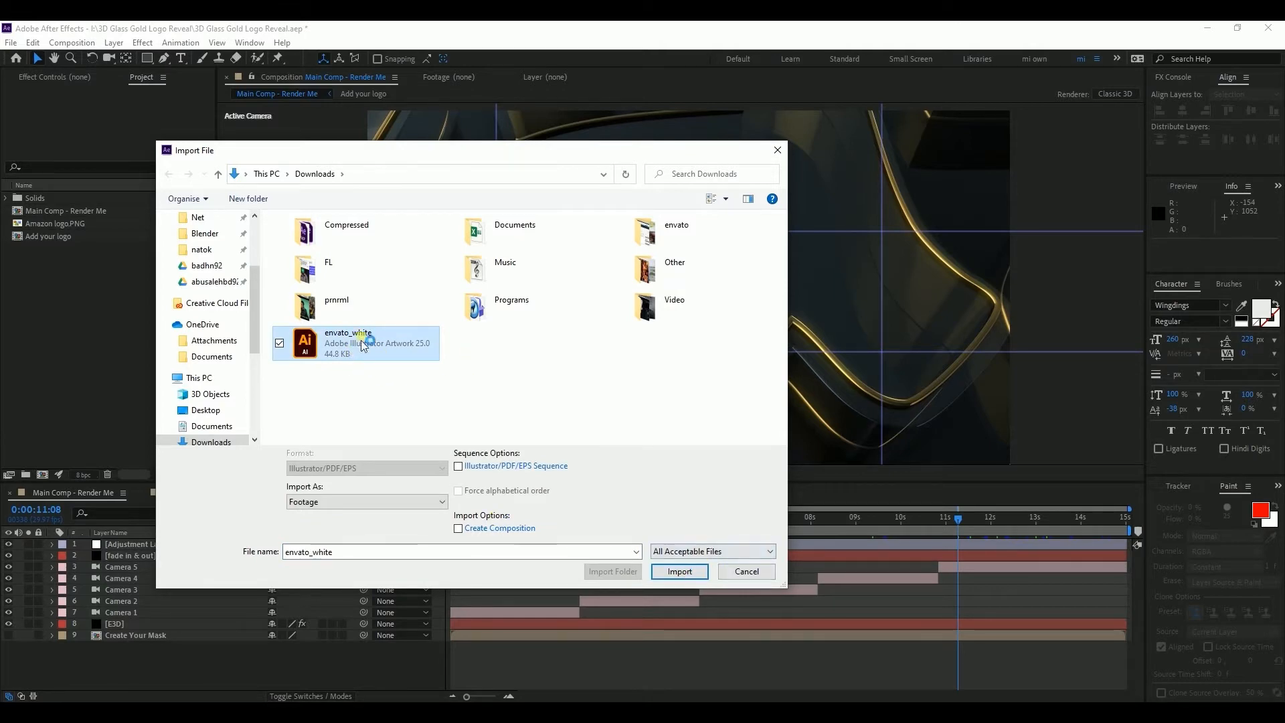
click(679, 571)
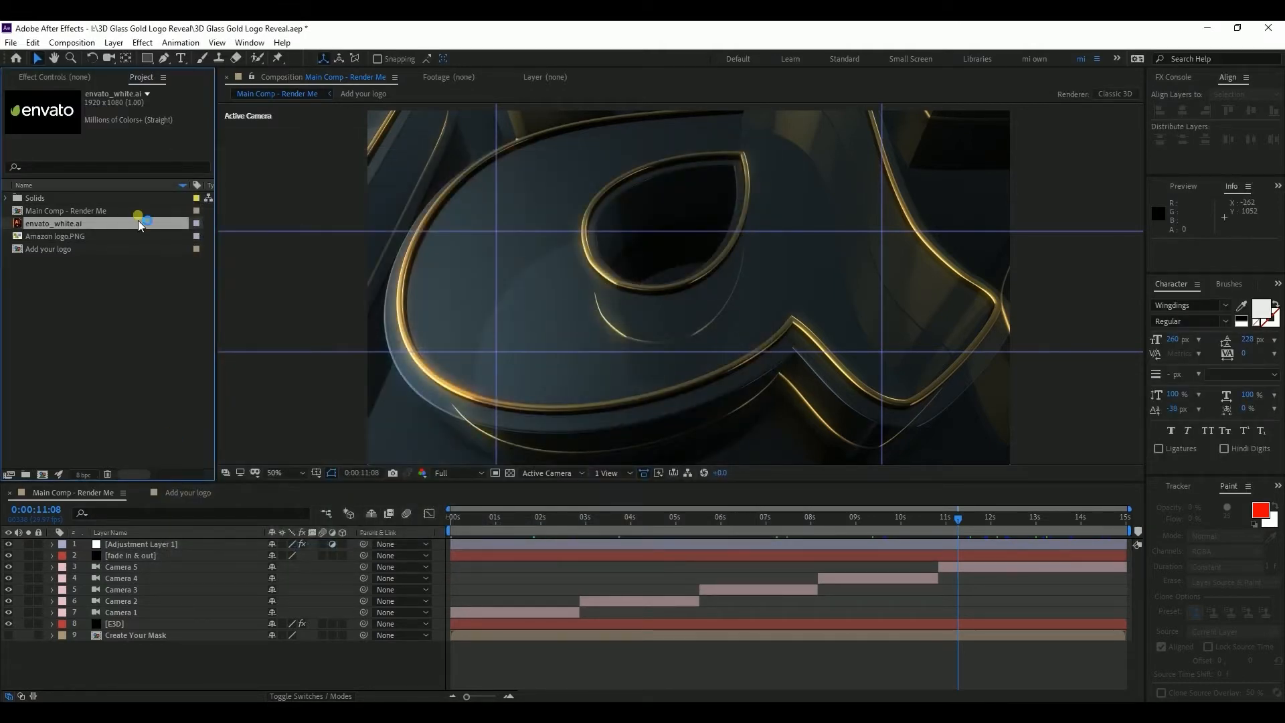
double_click(48, 249)
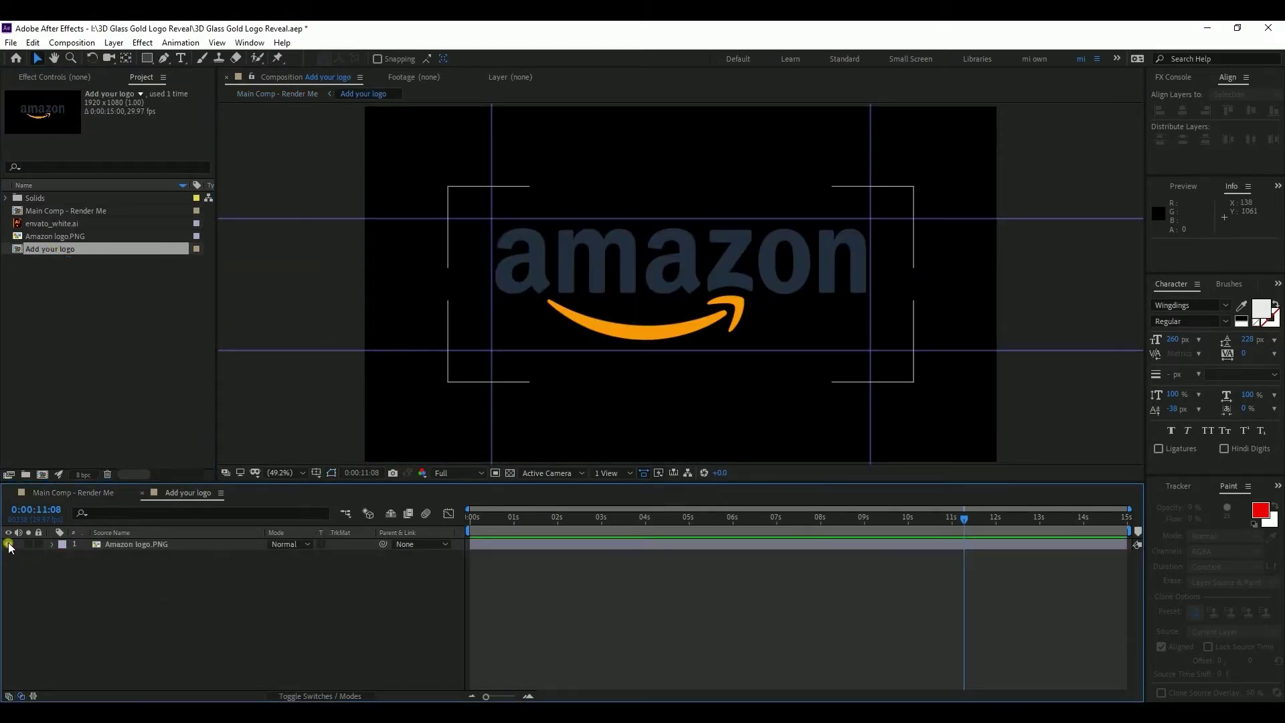
Step: Hide the Amazon logo.PNG layer and scale the added envato_white logo to fit
click(53, 223)
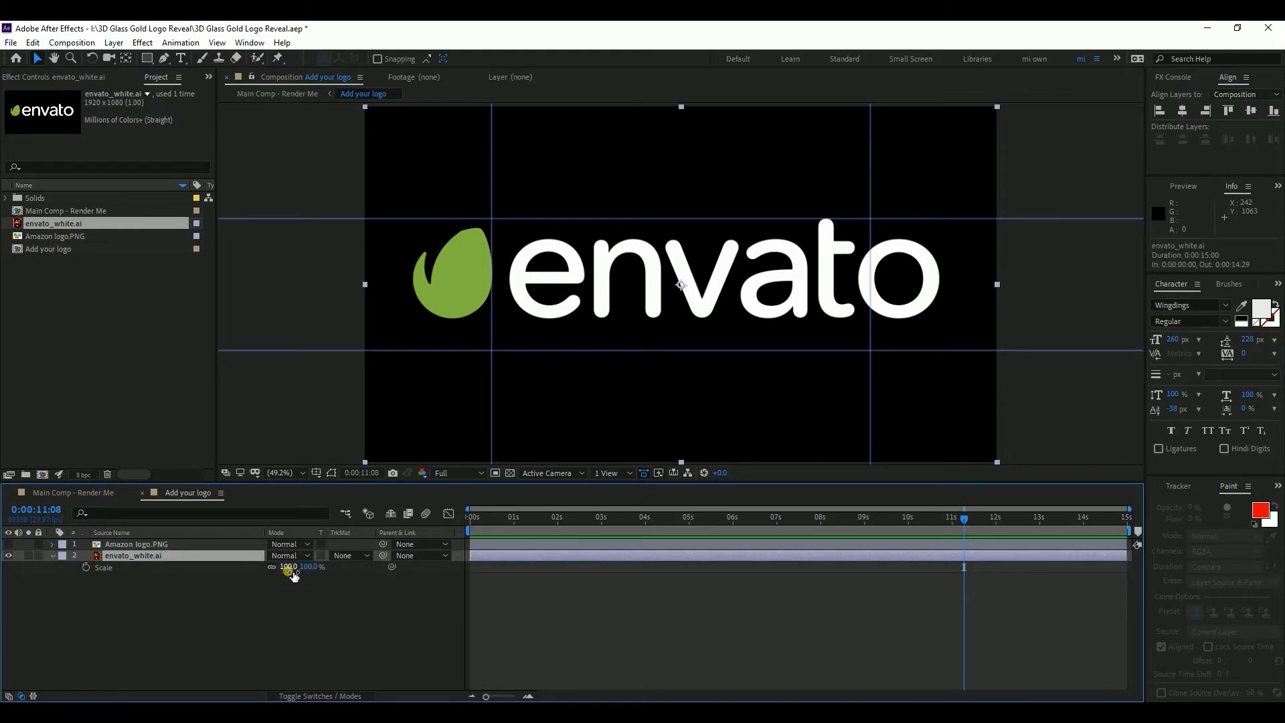
drag(293, 571, 315, 583)
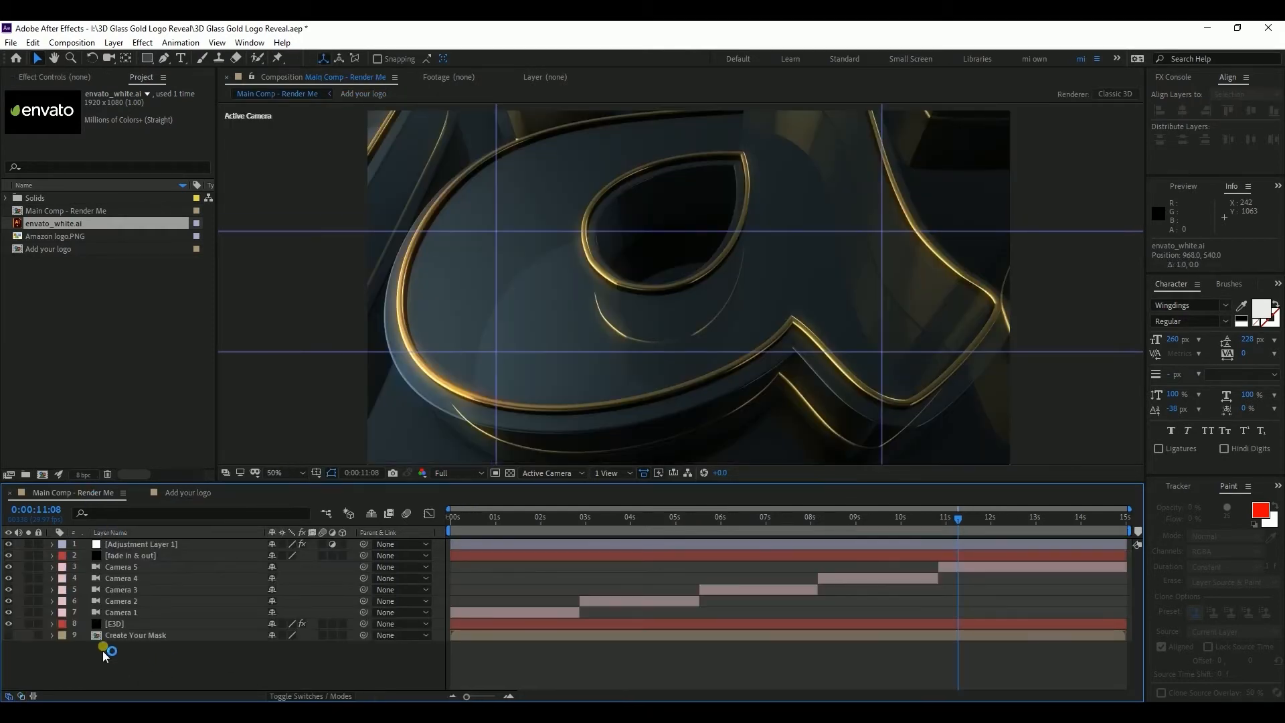
Step: Select the Create Your Mask layer in Main Comp and its Amazon masks
click(135, 635)
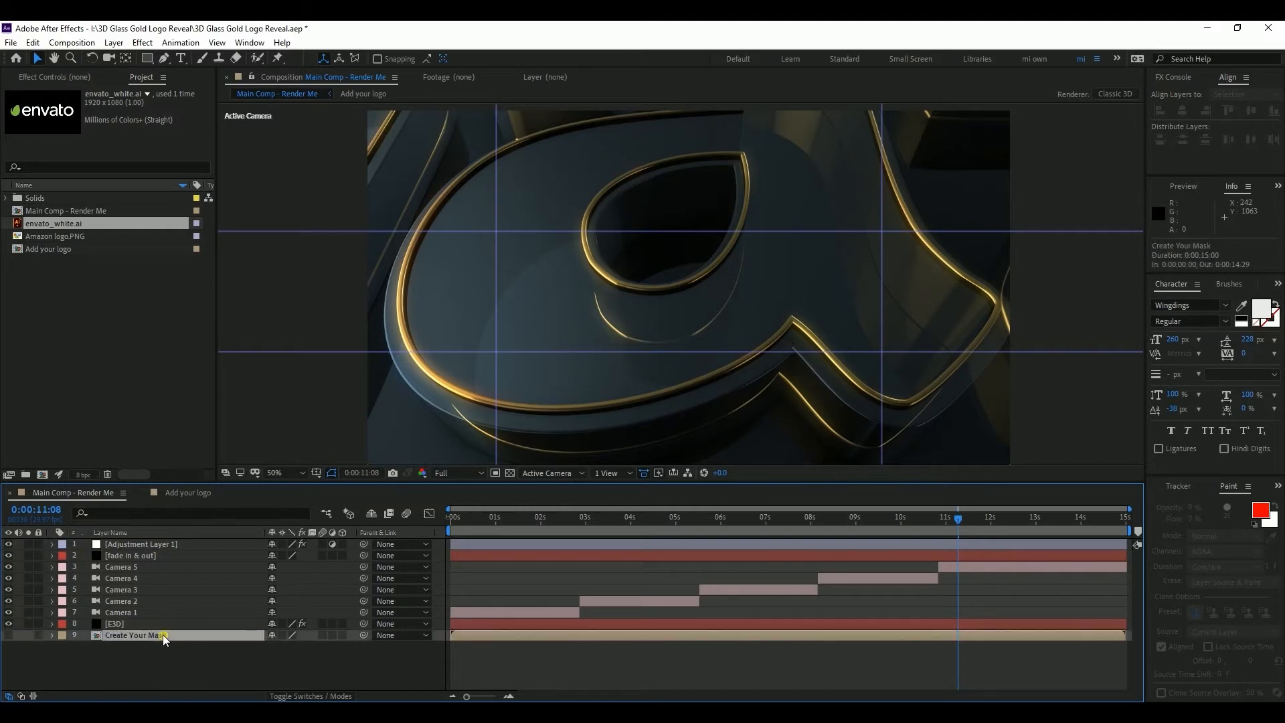
click(136, 635)
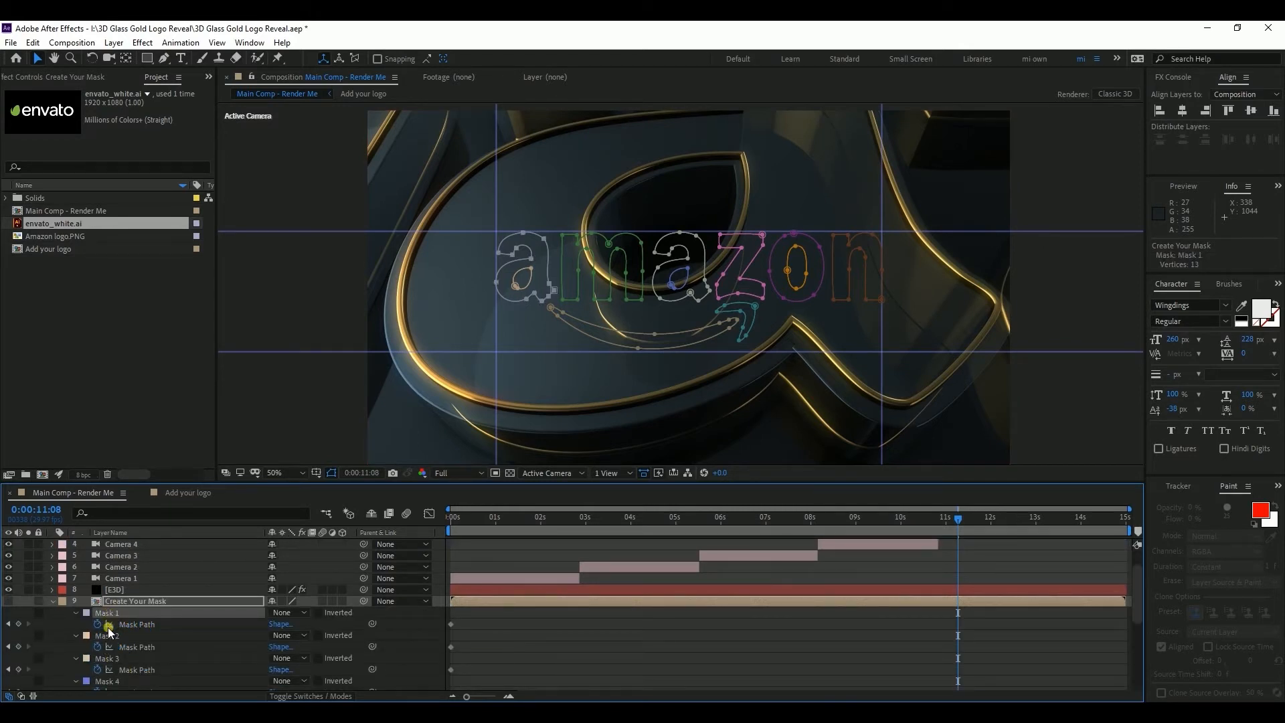
click(104, 647)
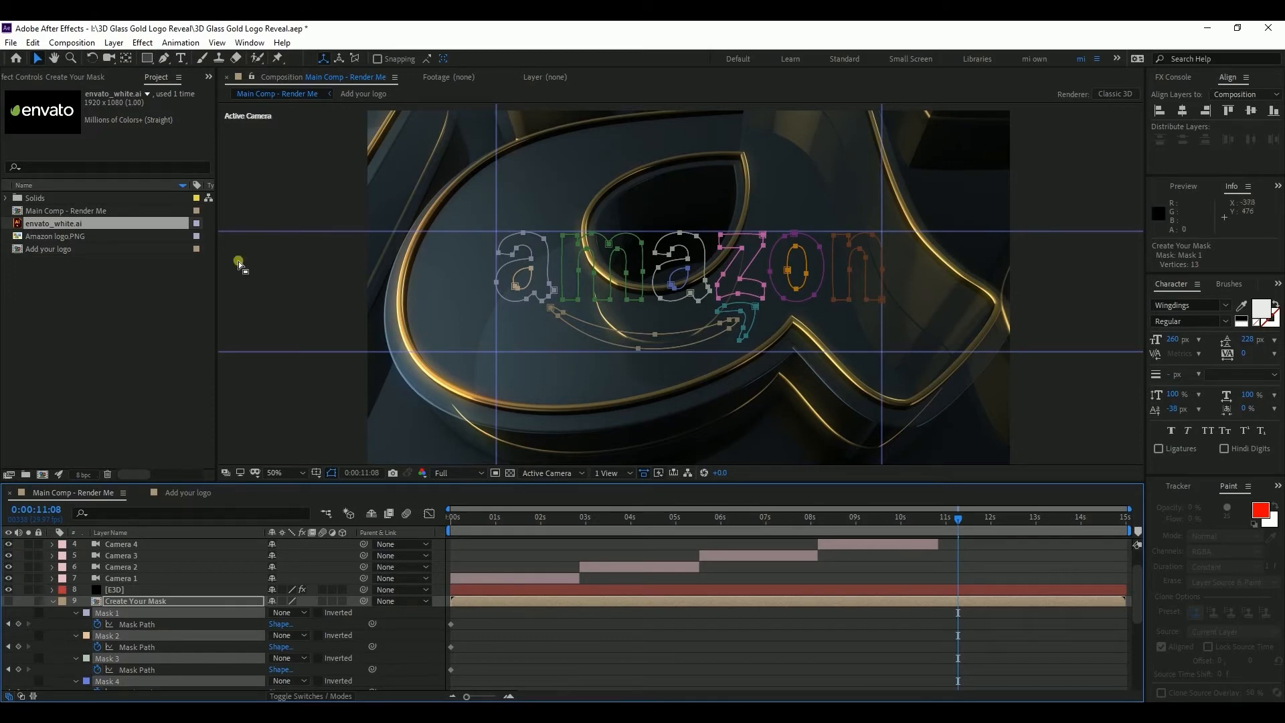
click(47, 42)
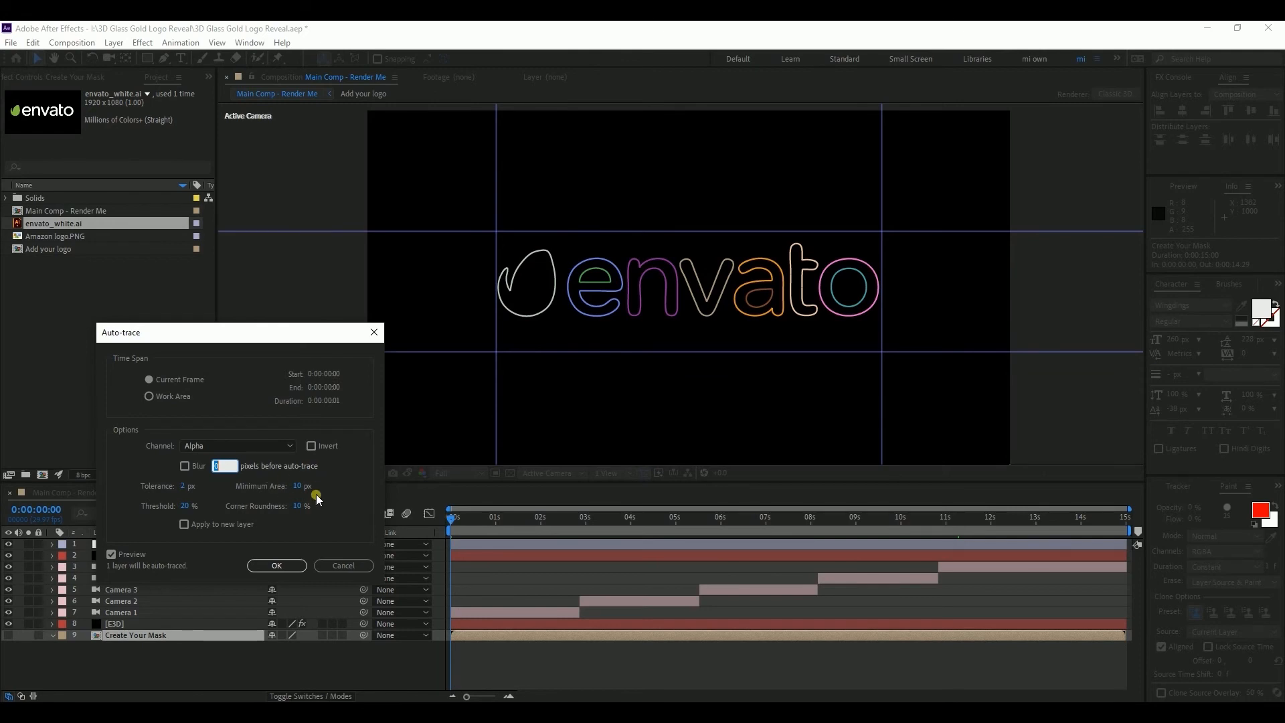
Step: Confirm the Auto-trace settings for envato masks and collapse the Create Your Mask layer
click(277, 566)
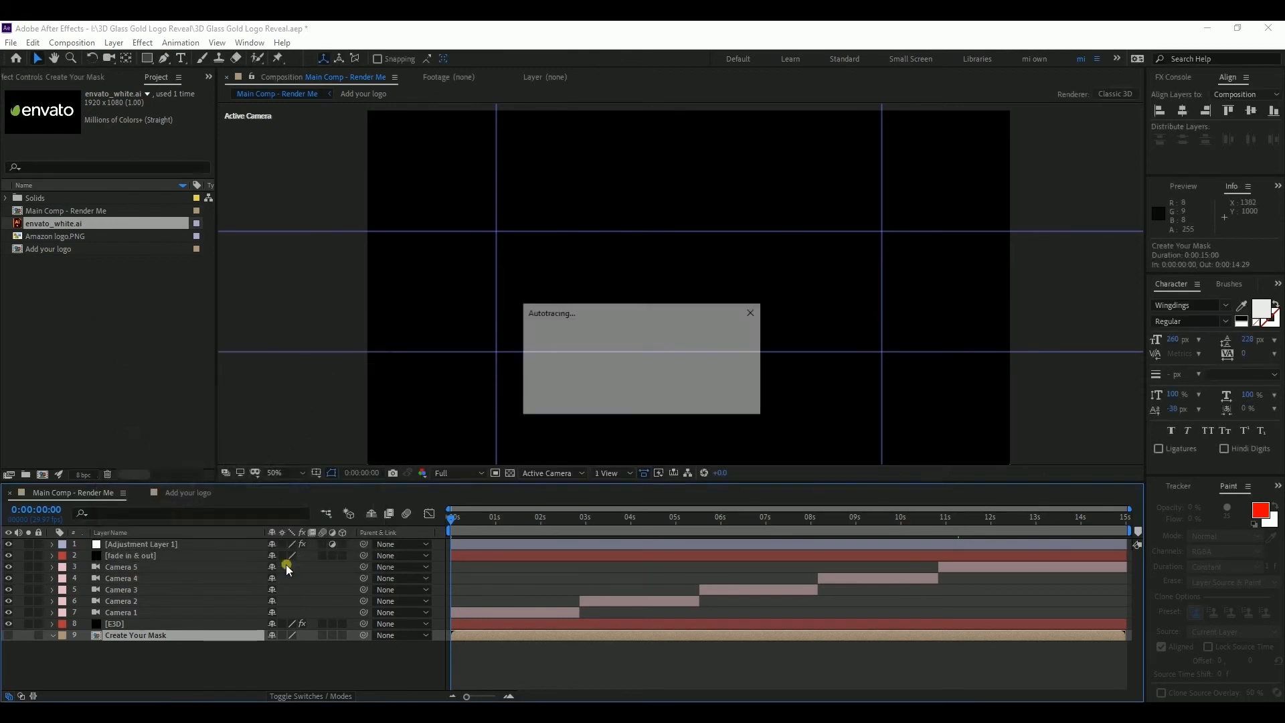
click(53, 636)
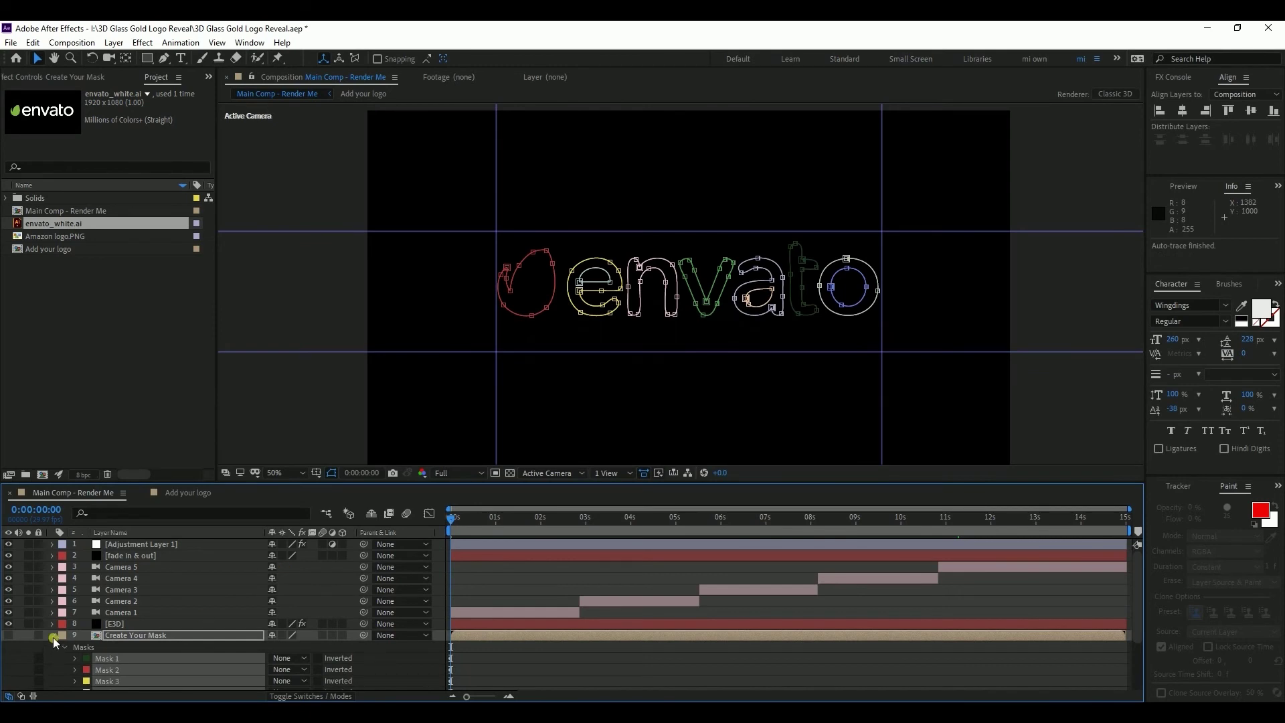
click(496, 518)
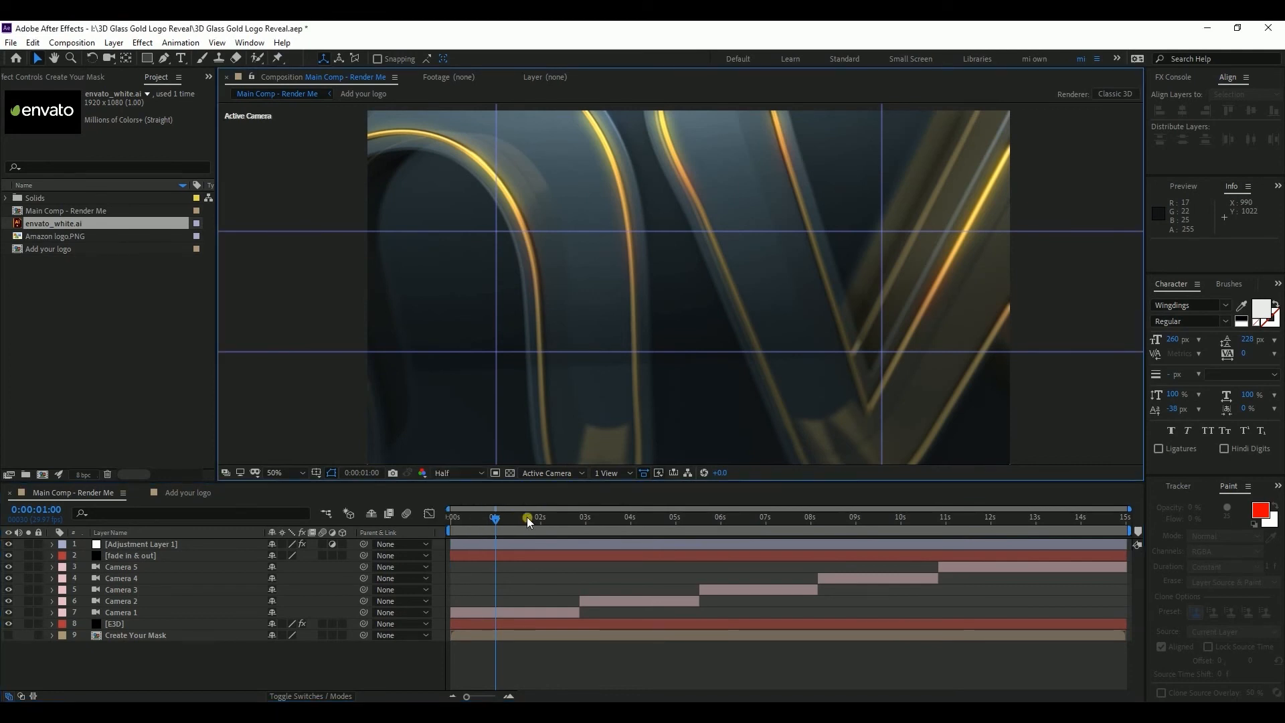
Step: Check early frames and the nine-second mark of the envato glass reveal
click(674, 533)
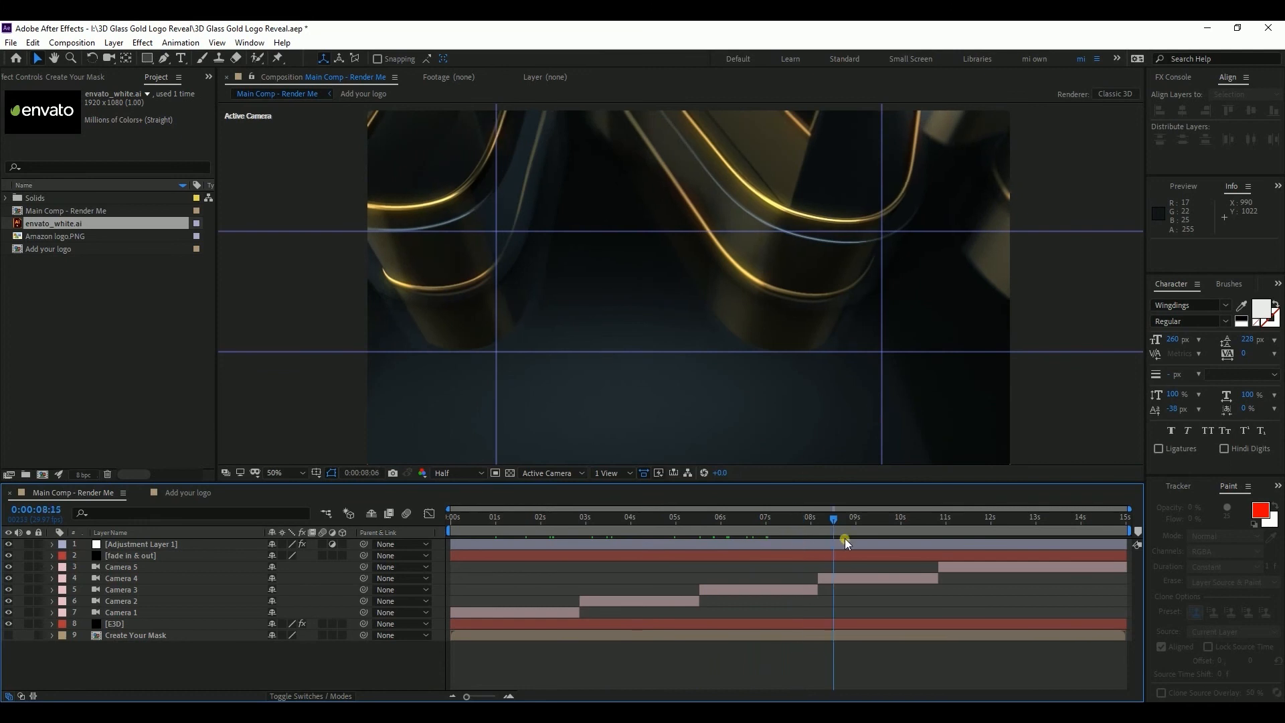
click(70, 42)
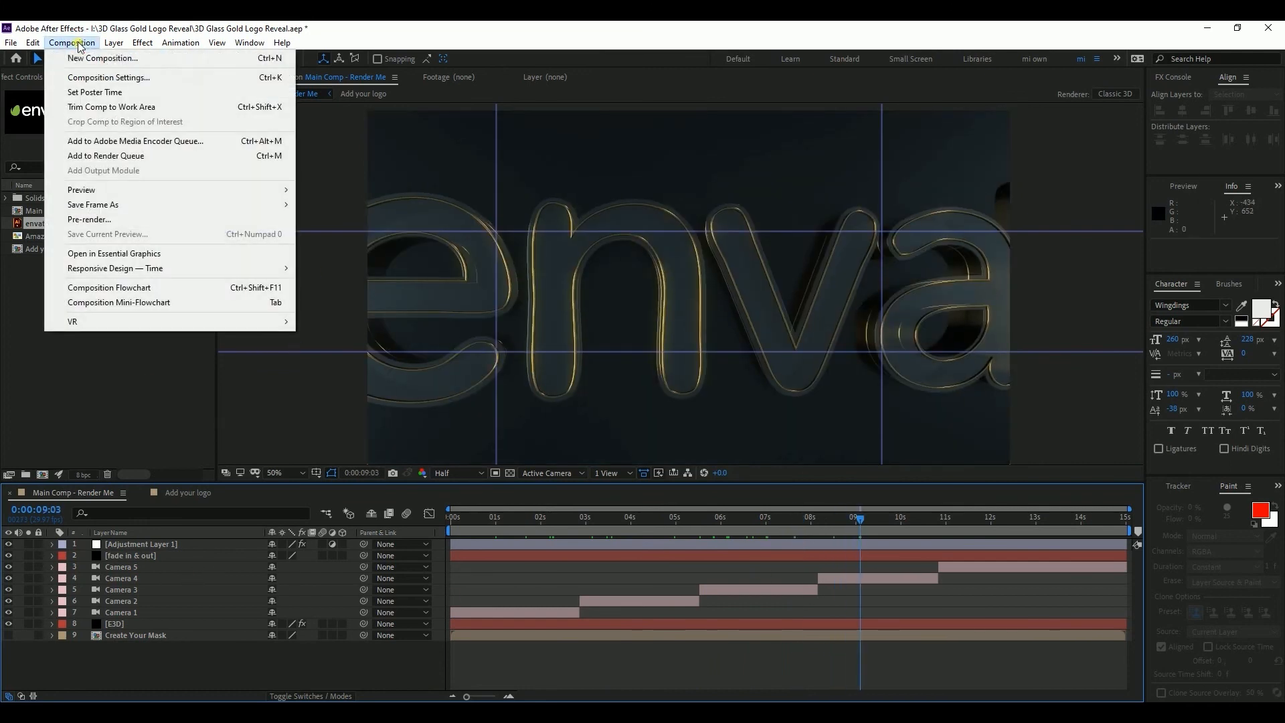
mouse_move(142, 145)
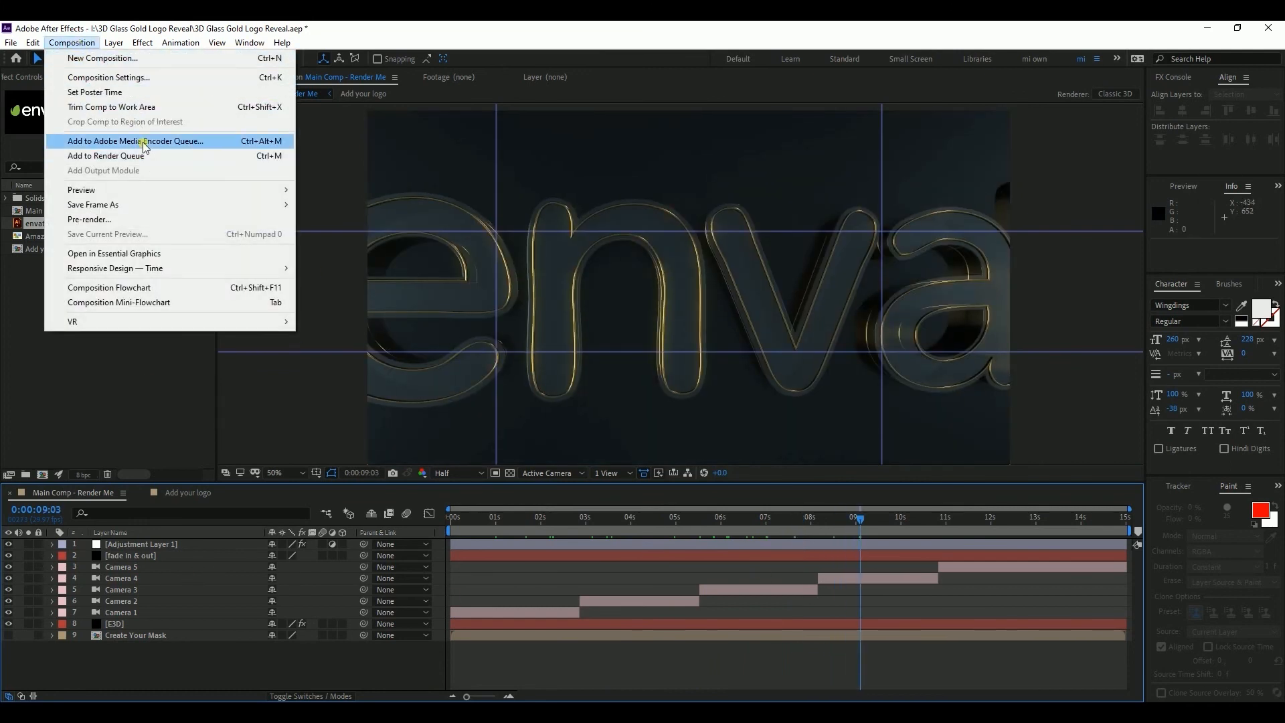